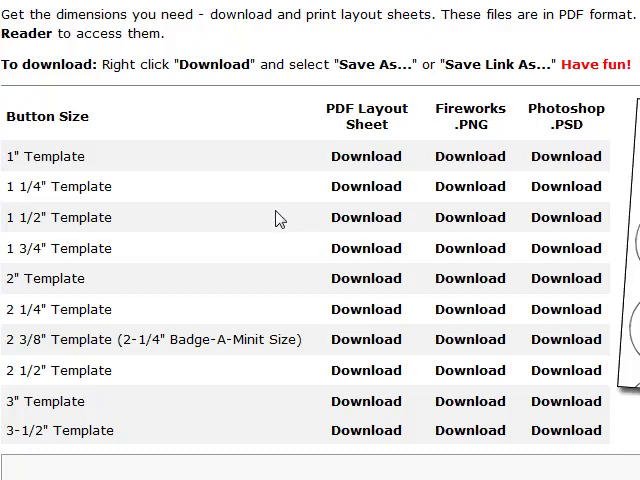
{"action": "mouse_move", "coordinate": [212, 311]}
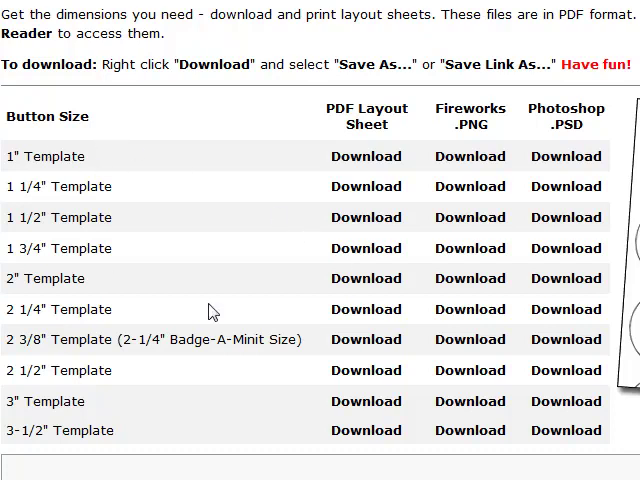
{"action": "mouse_move", "coordinate": [93, 173]}
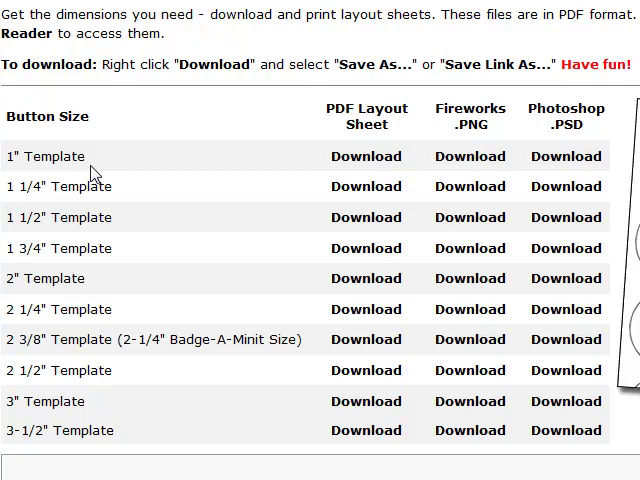
{"action": "mouse_move", "coordinate": [113, 153]}
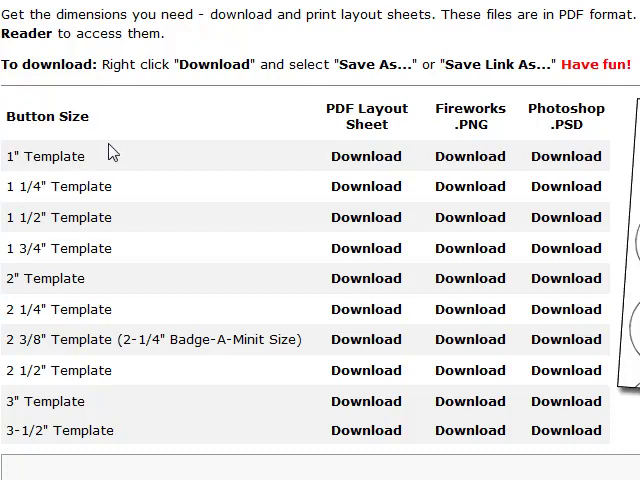
{"action": "mouse_move", "coordinate": [78, 138]}
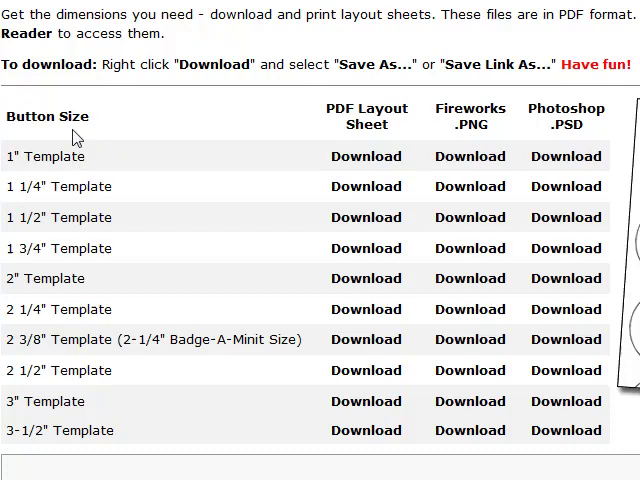
{"action": "mouse_move", "coordinate": [267, 167]}
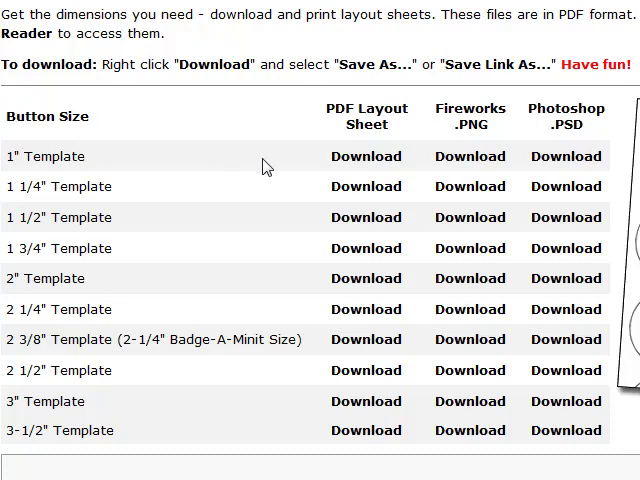
{"action": "mouse_move", "coordinate": [566, 156]}
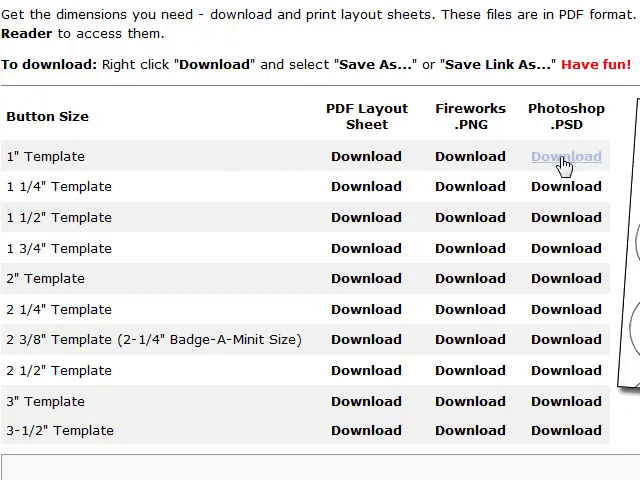
Save the 1" PSD template link as 100template in Pictures, overwriting the existing file.
{"action": "right_click", "coordinate": [565, 156]}
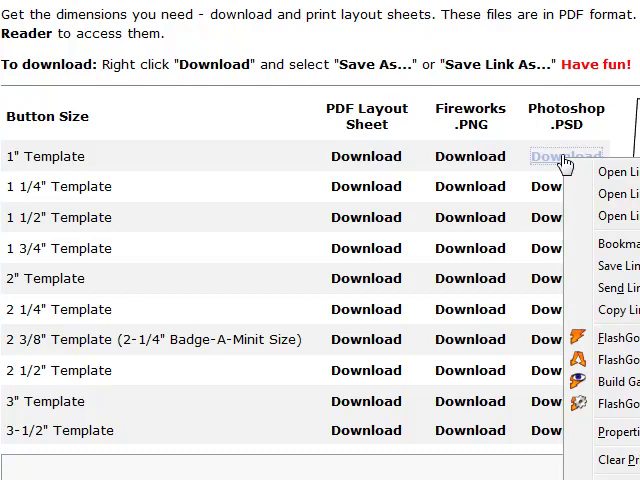
{"action": "mouse_move", "coordinate": [620, 432]}
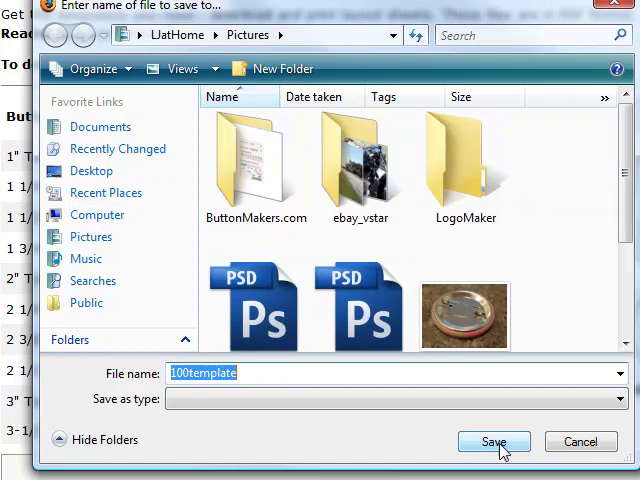
{"action": "left_click", "coordinate": [493, 441]}
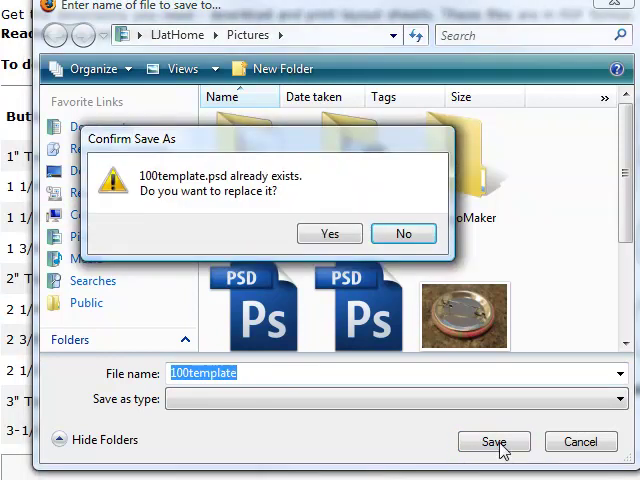
{"action": "left_click", "coordinate": [329, 233]}
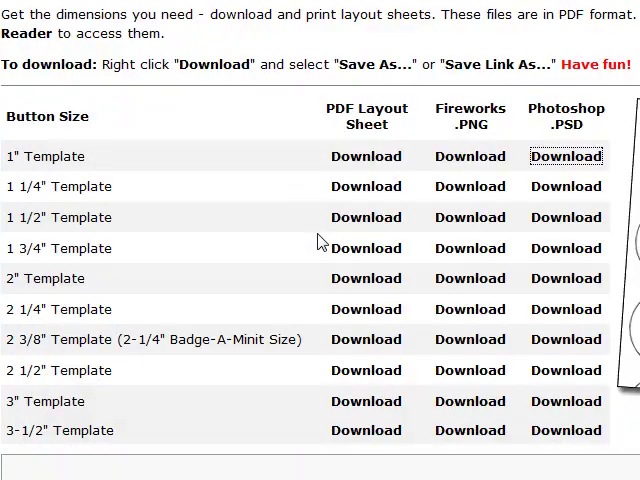
{"action": "mouse_move", "coordinate": [305, 188]}
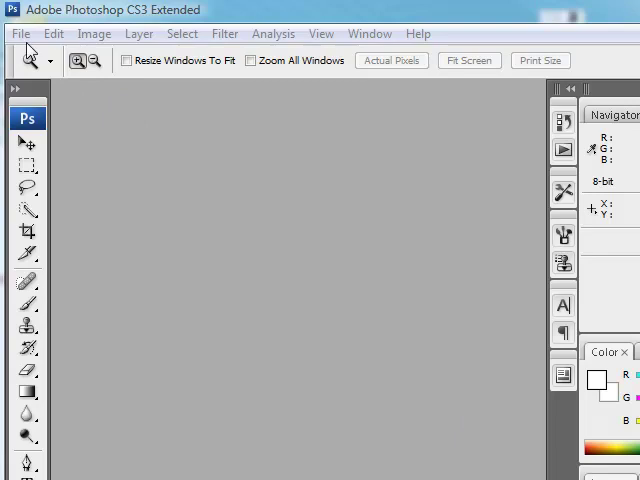
Open 100template.psd from the Pictures folder via File > Open.
{"action": "left_click", "coordinate": [20, 33]}
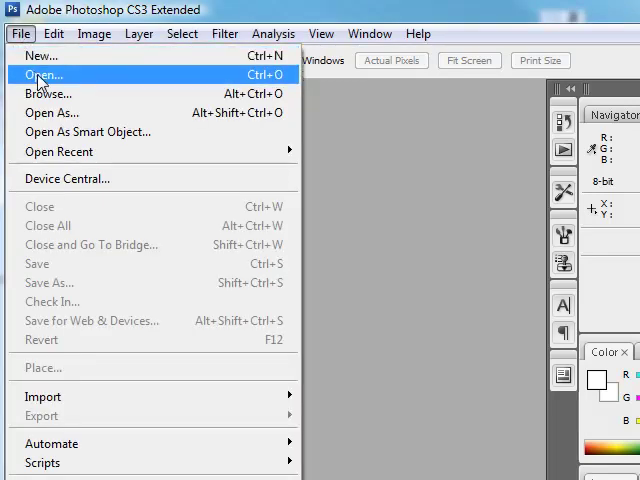
{"action": "left_click", "coordinate": [42, 74]}
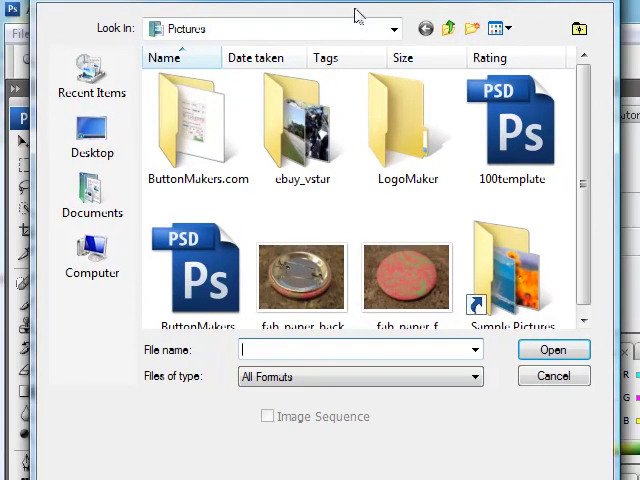
{"action": "mouse_move", "coordinate": [513, 125]}
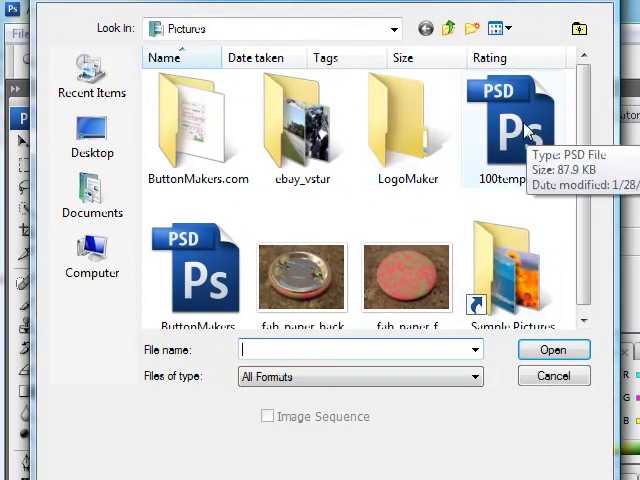
{"action": "mouse_move", "coordinate": [525, 150]}
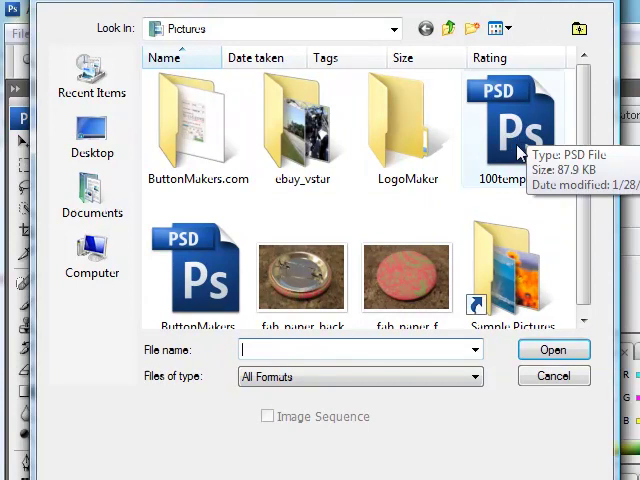
{"action": "left_click", "coordinate": [553, 349]}
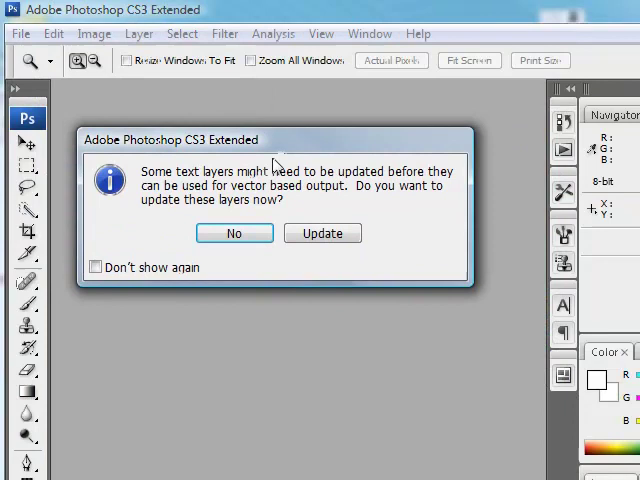
{"action": "mouse_move", "coordinate": [380, 175]}
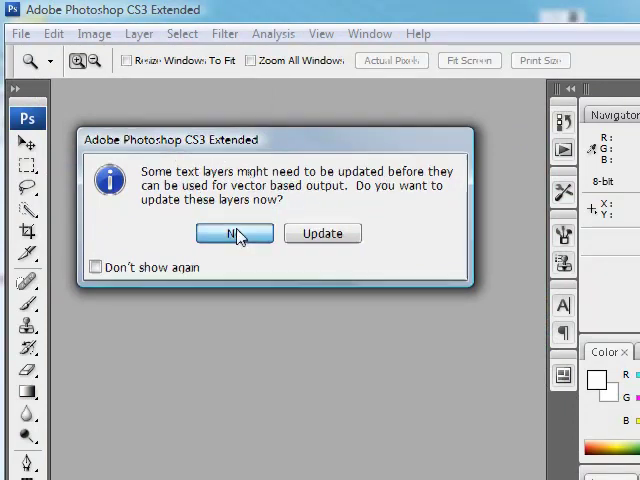
Decline updating the text layers for vector output.
{"action": "left_click", "coordinate": [234, 233]}
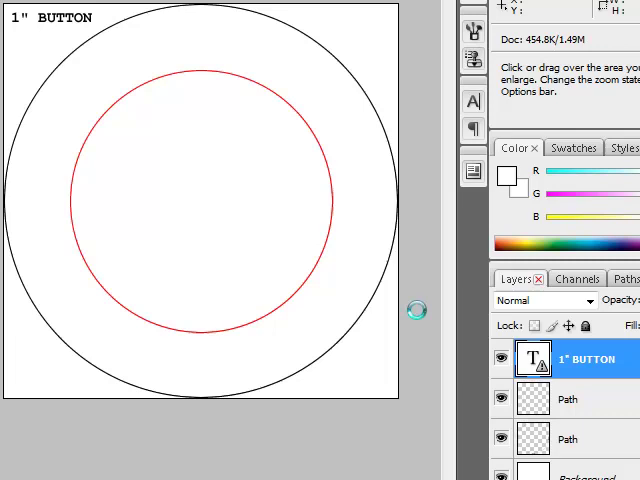
{"action": "mouse_move", "coordinate": [347, 178]}
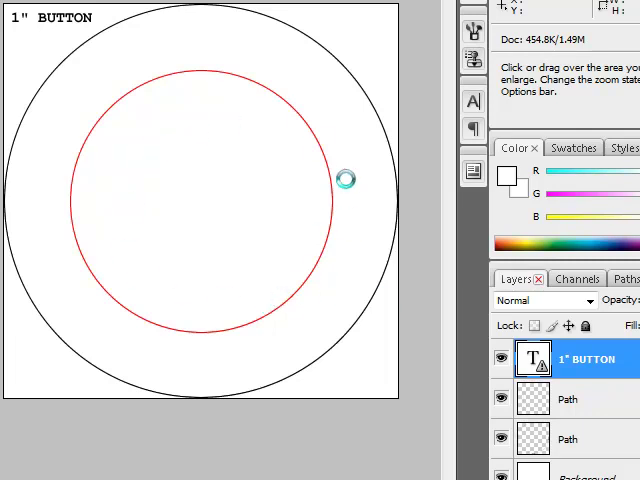
{"action": "mouse_move", "coordinate": [162, 268]}
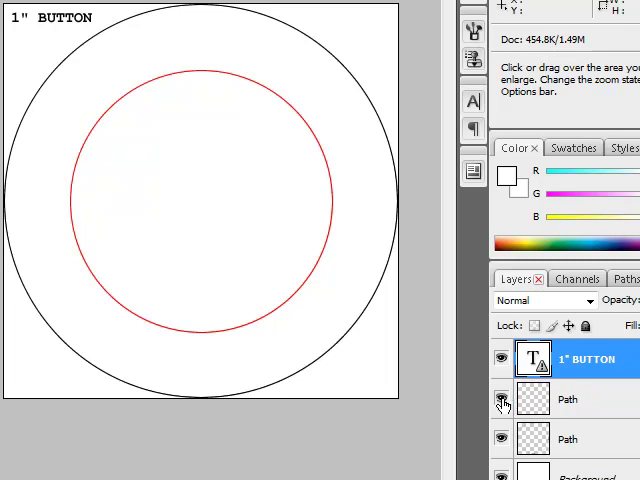
{"action": "left_click", "coordinate": [502, 399]}
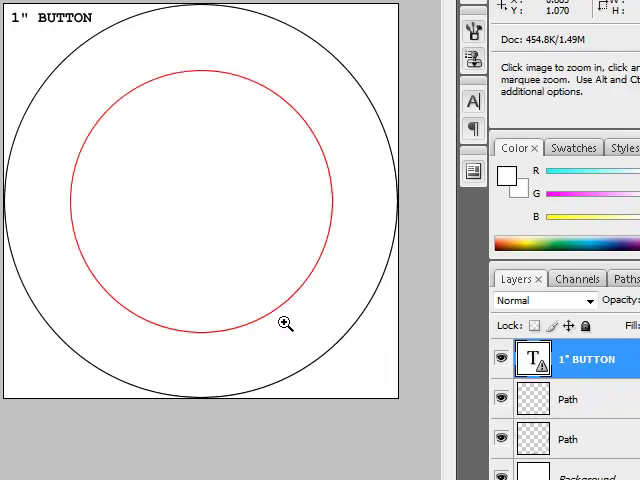
{"action": "mouse_move", "coordinate": [294, 245]}
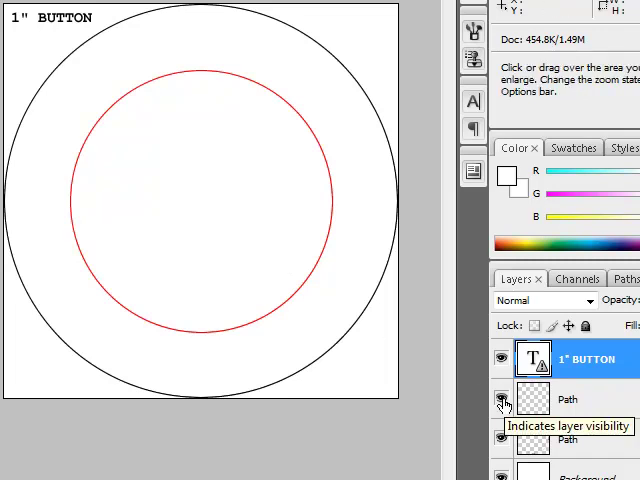
Hide the red circle Path layer, briefly toggling the 1" BUTTON text layer off and on.
{"action": "left_click", "coordinate": [502, 399]}
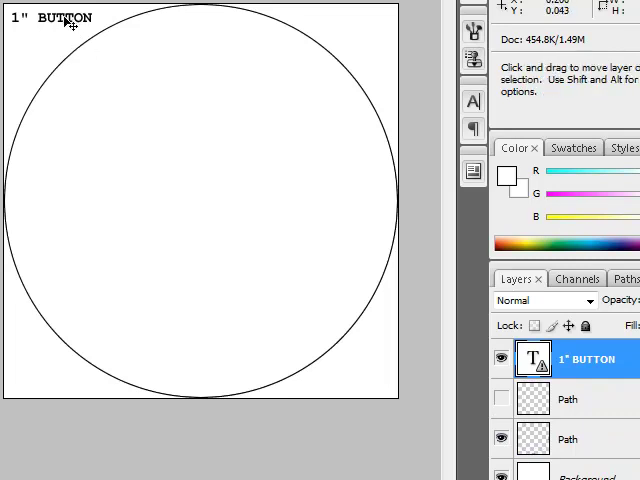
{"action": "mouse_move", "coordinate": [425, 297]}
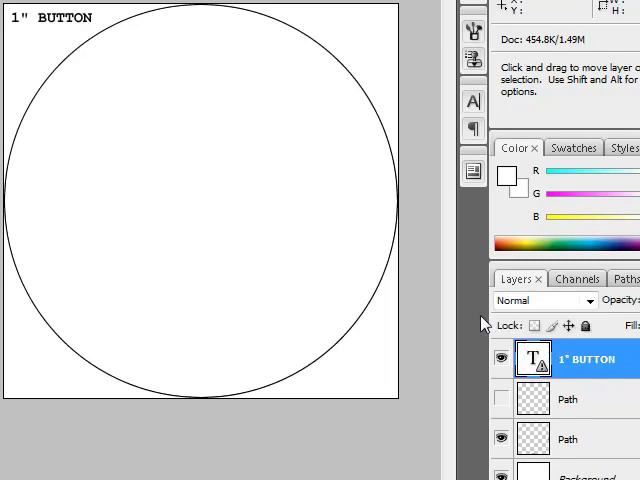
{"action": "left_click", "coordinate": [502, 358]}
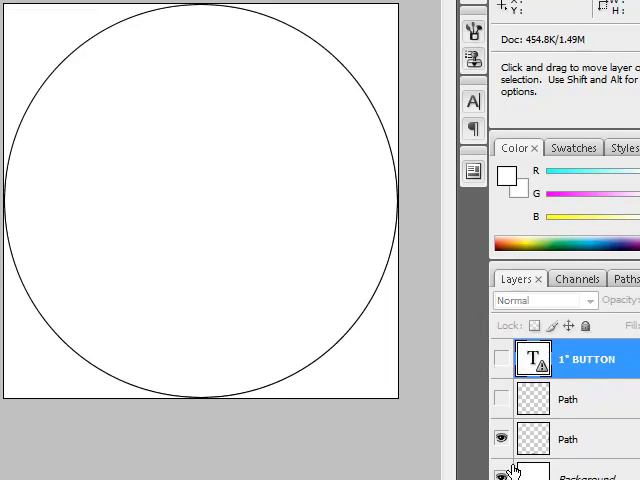
{"action": "left_click", "coordinate": [502, 358]}
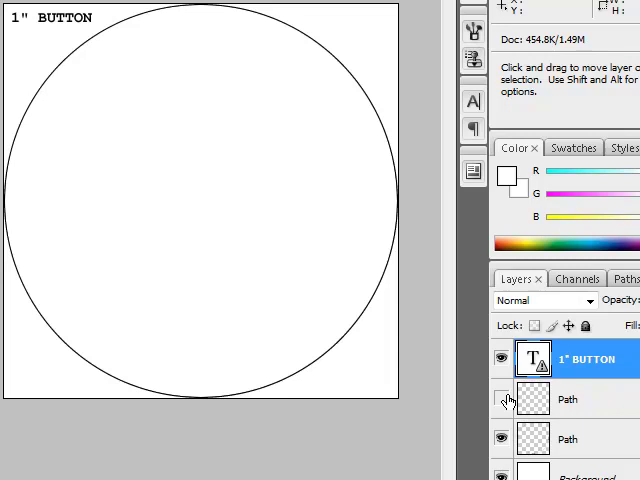